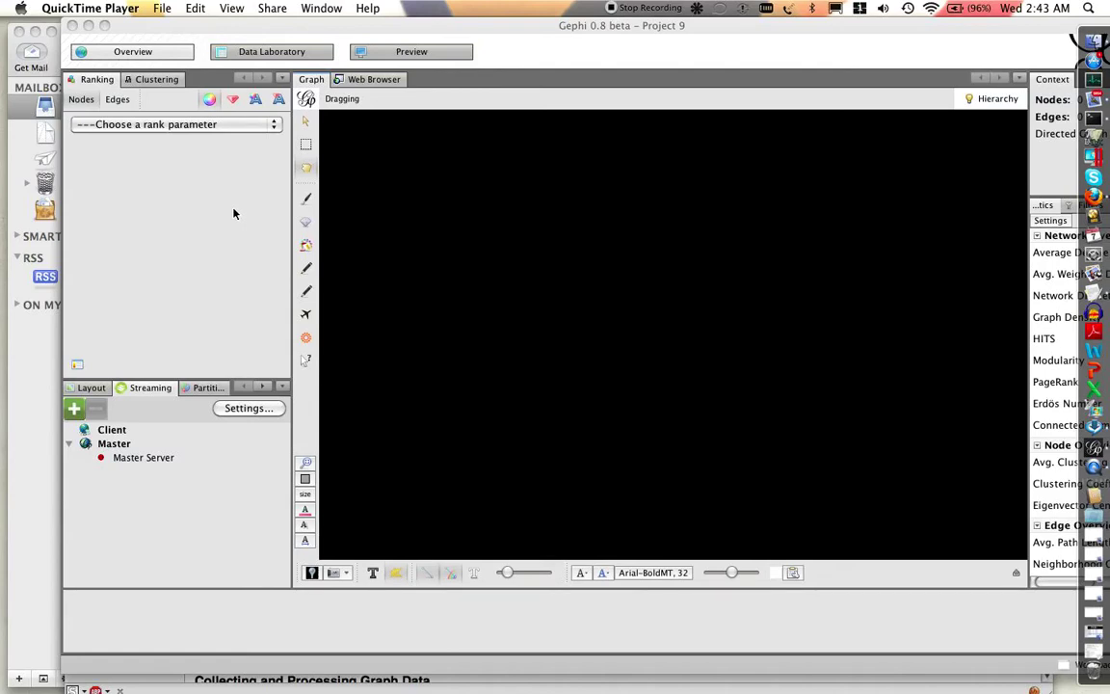
mouse_move(1010, 222)
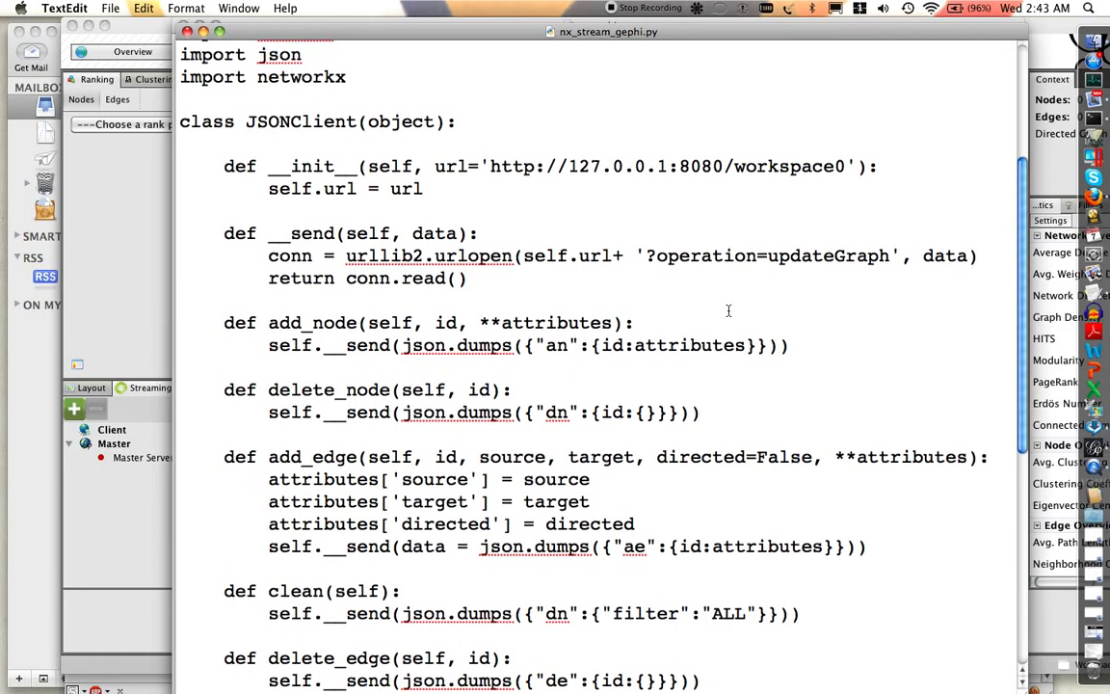
Scroll the script down to the loop that generates Barabási–Albert graphs and streams nodes and edges
scroll("down", 3)
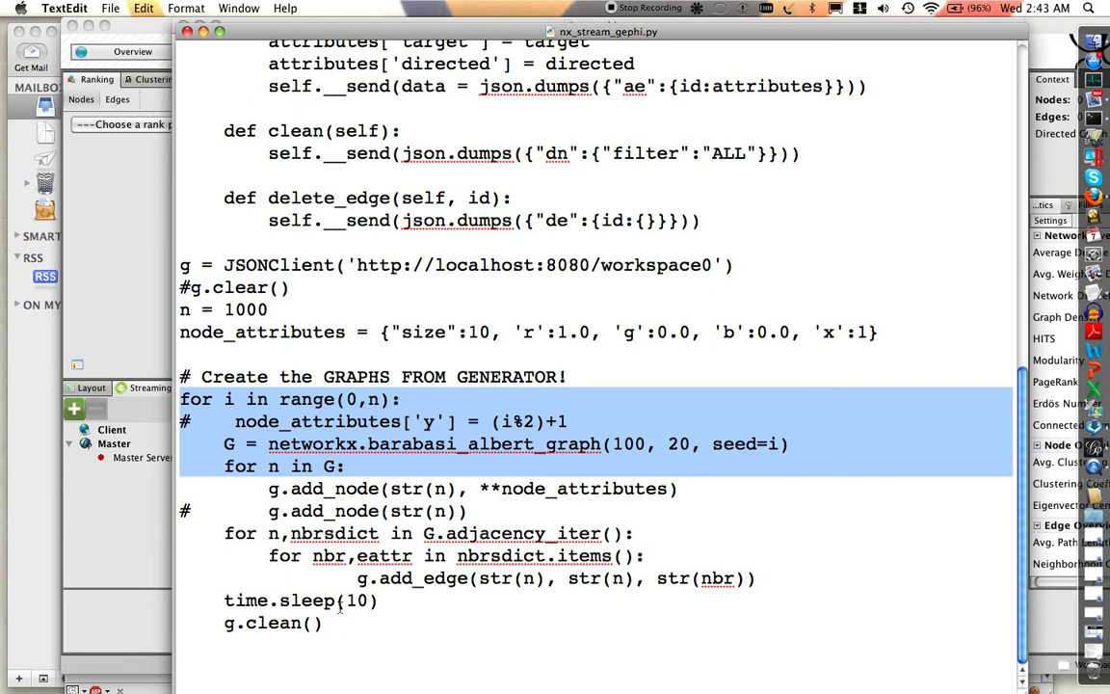
mouse_move(273, 640)
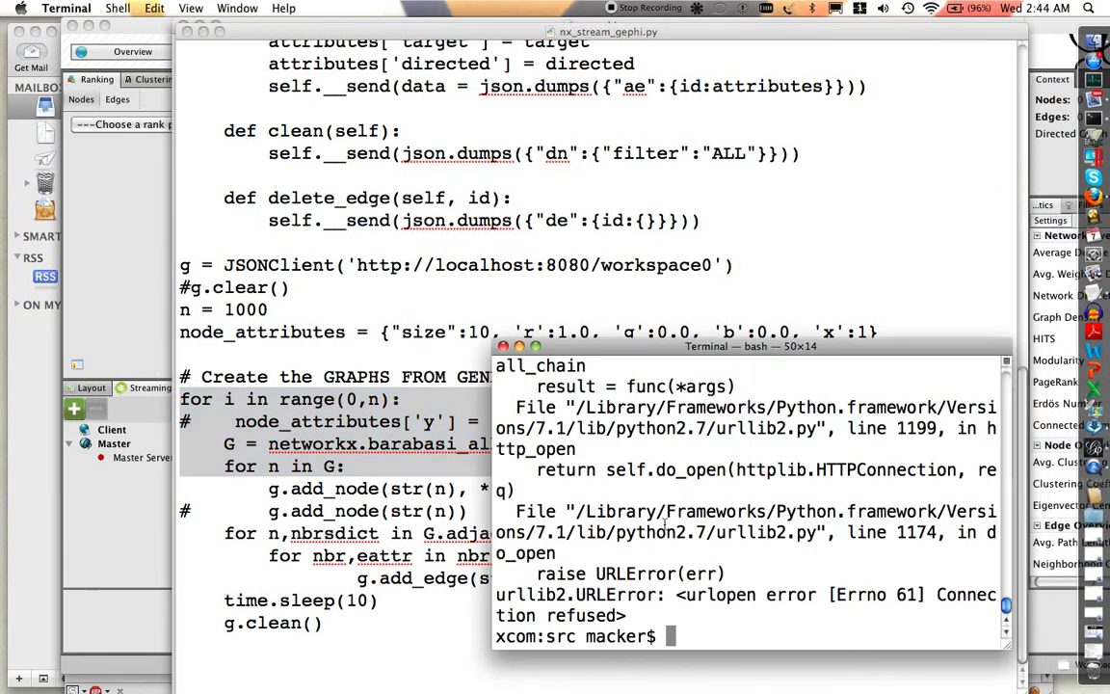
mouse_move(123, 298)
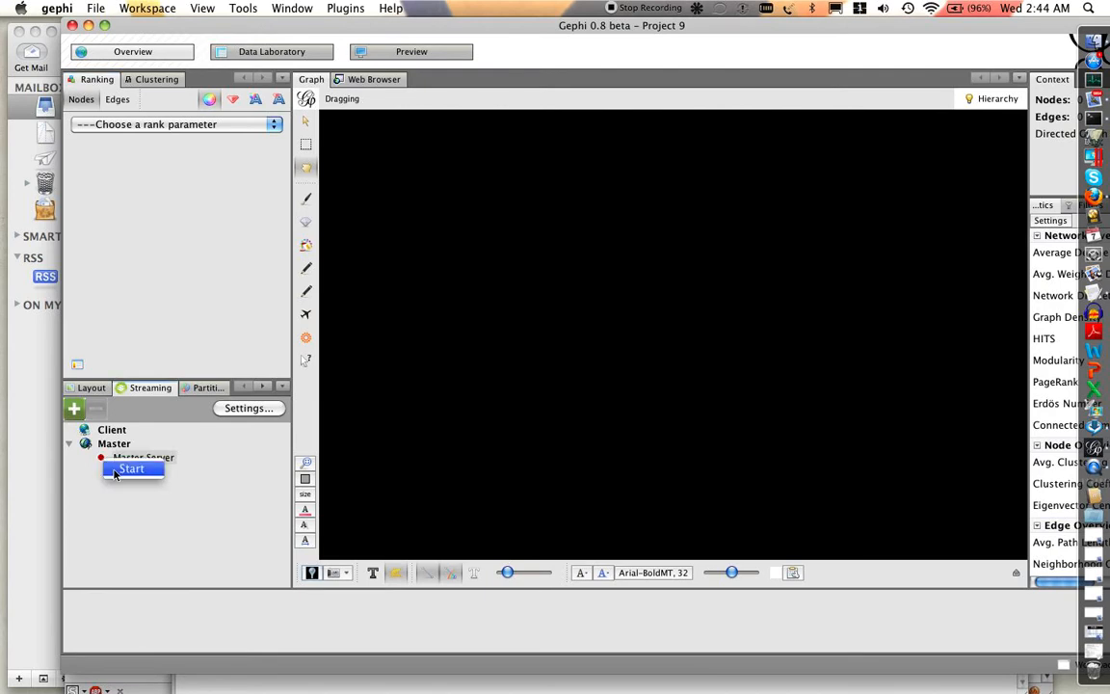
Start the streaming Master Server, then rerun nx_stream_gephi.py from Terminal so nodes appear
left_click(131, 470)
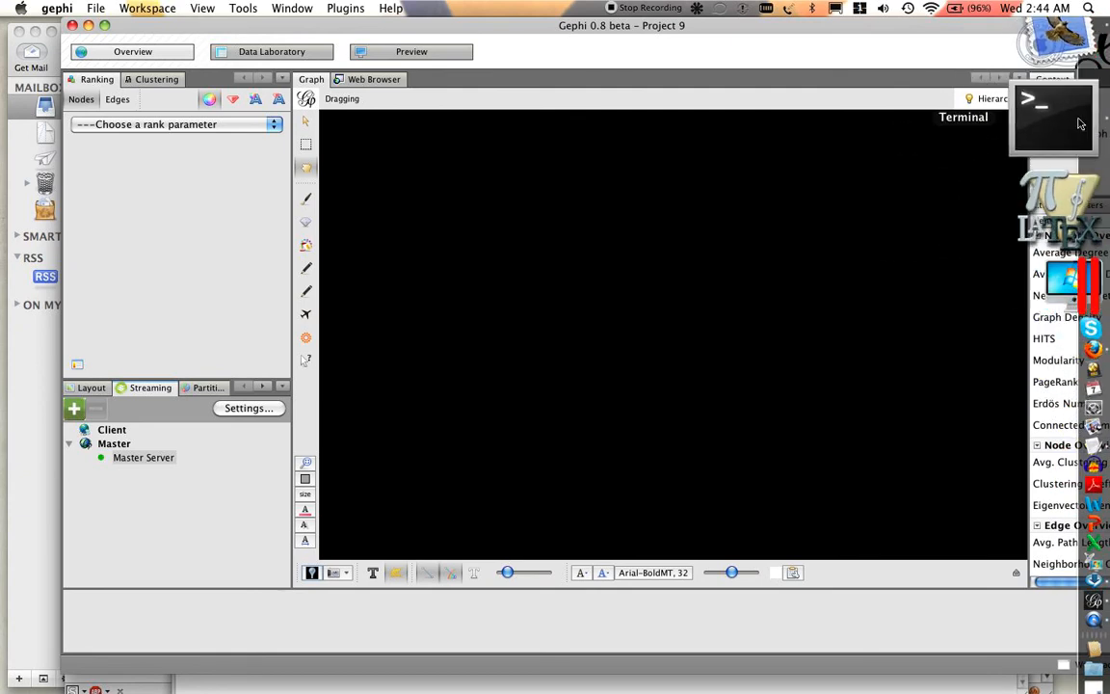
left_click(1050, 116)
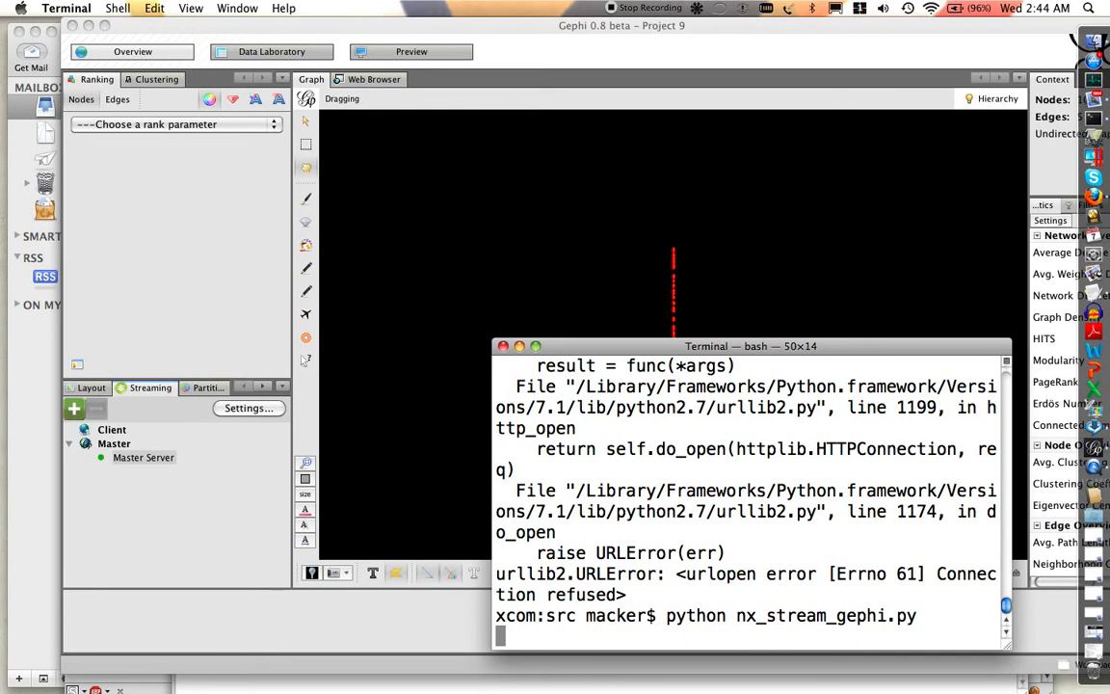
mouse_move(438, 356)
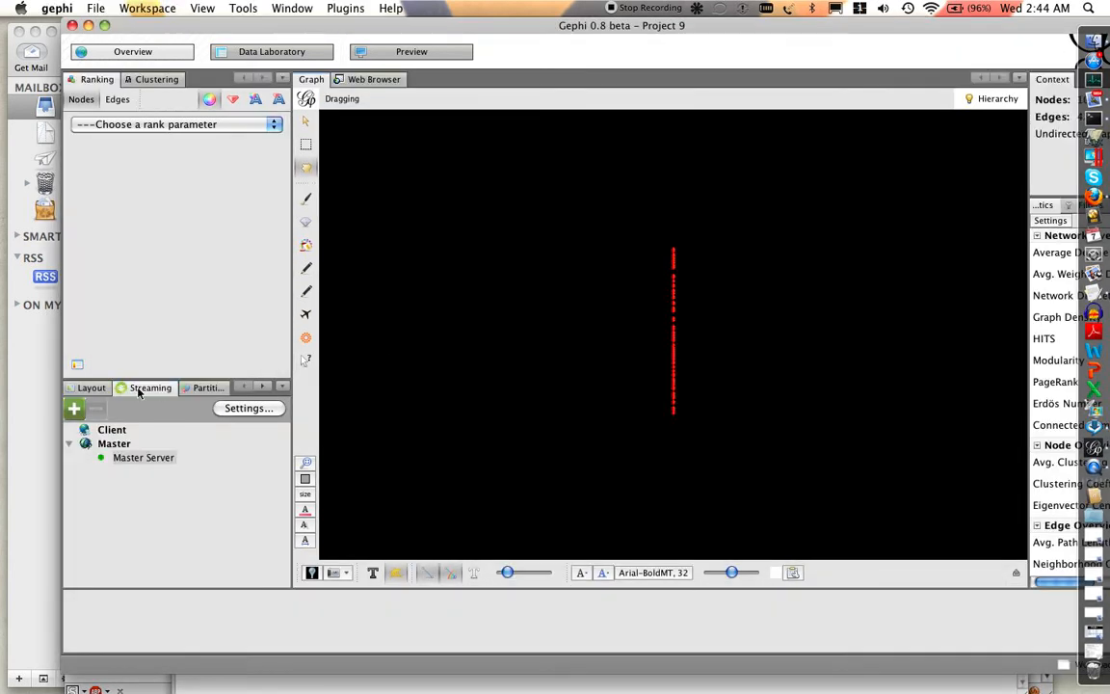
Choose the Force Atlas layout algorithm for the streamed graph
left_click(88, 387)
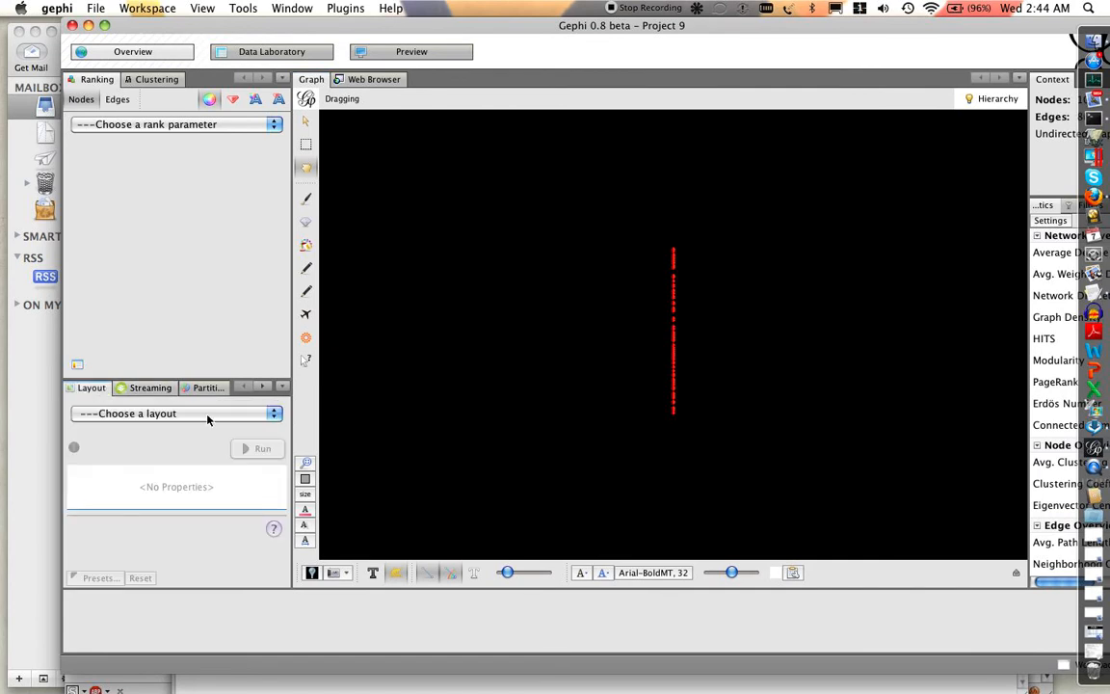
left_click(177, 412)
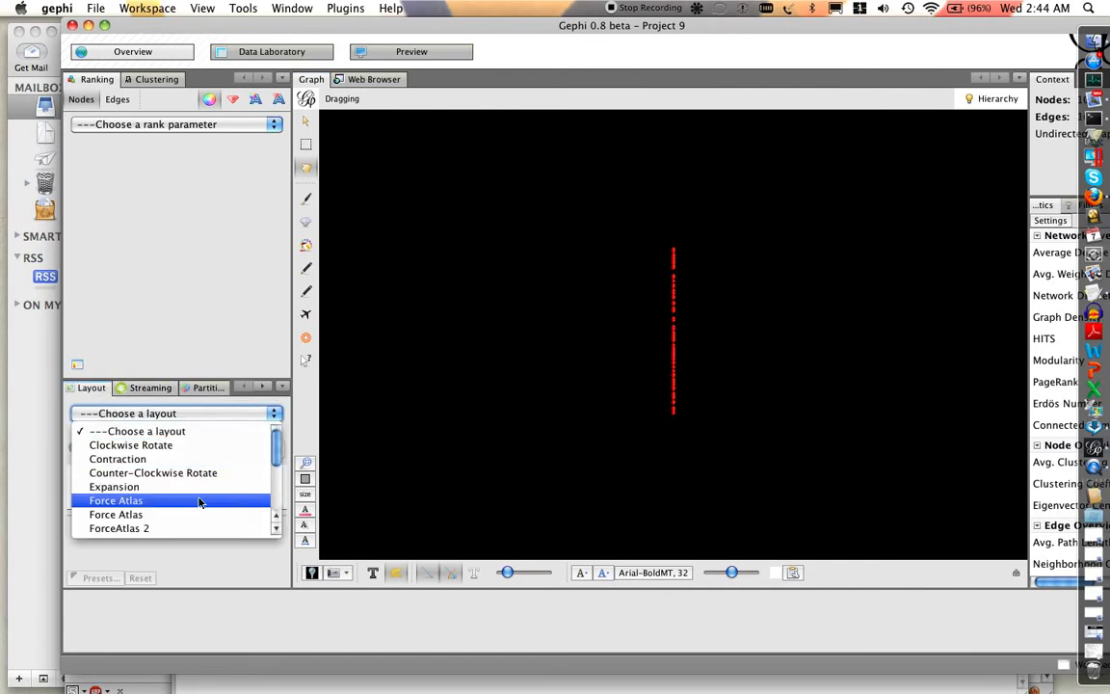
left_click(115, 501)
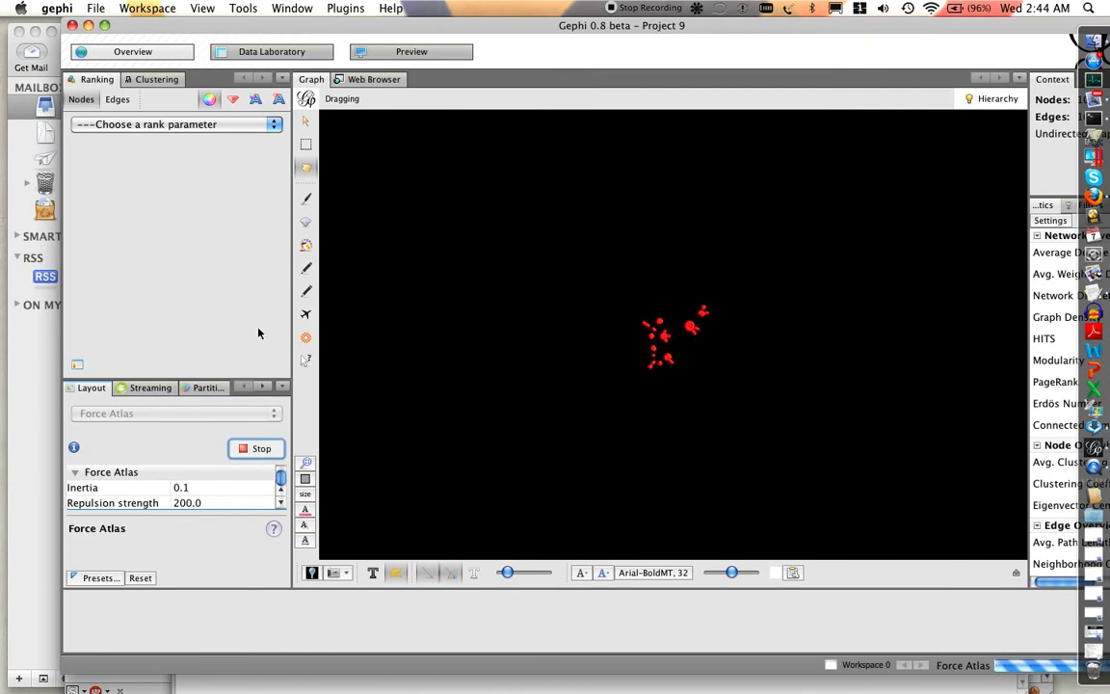
mouse_move(84, 104)
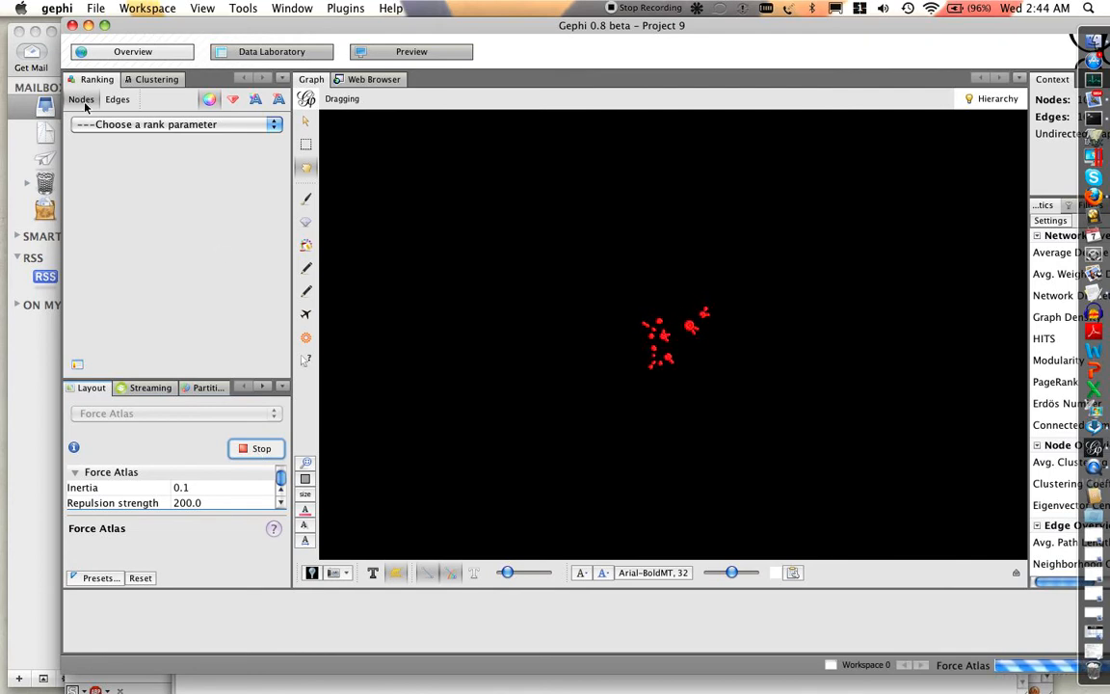
Rank node colours by Degree in the Ranking panel
left_click(177, 124)
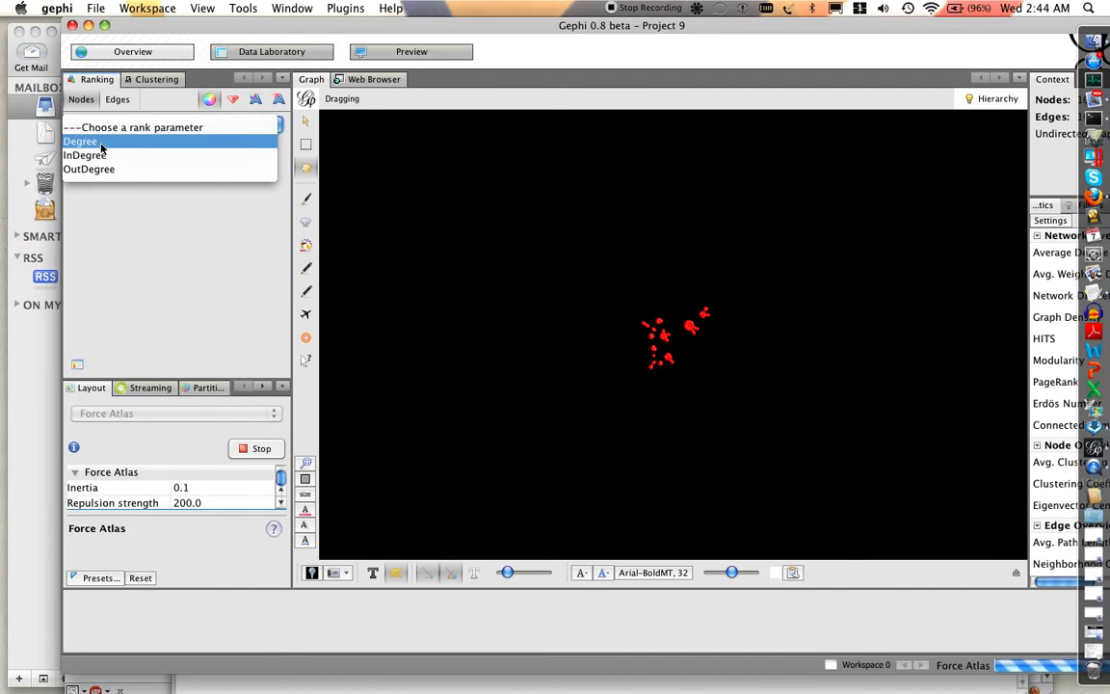
left_click(81, 140)
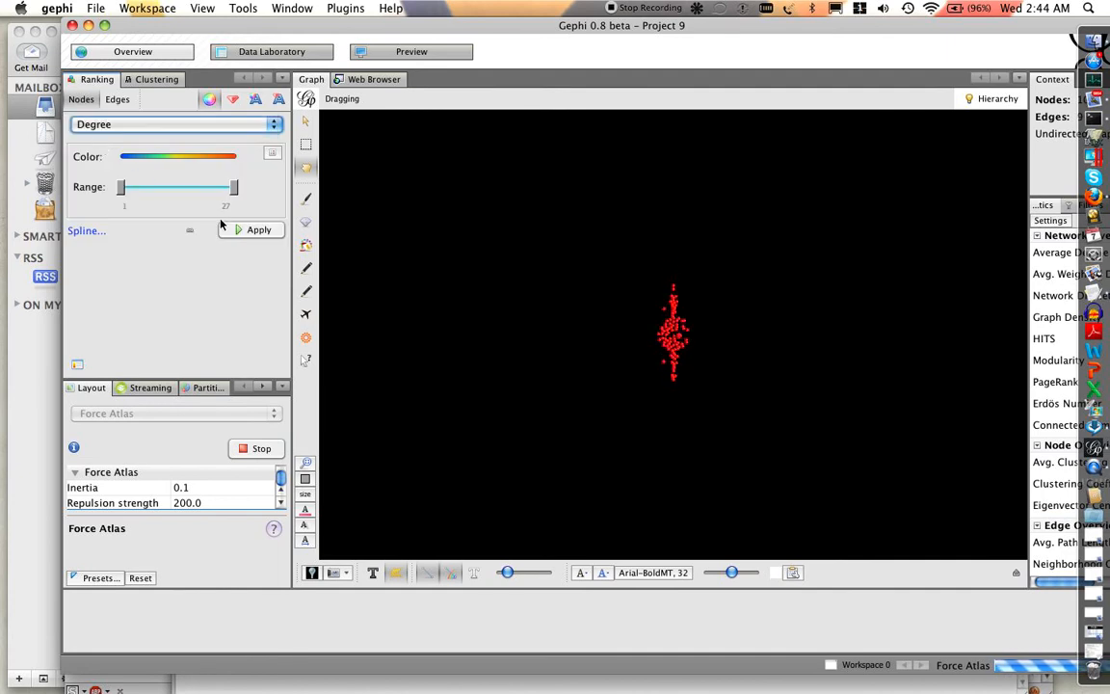